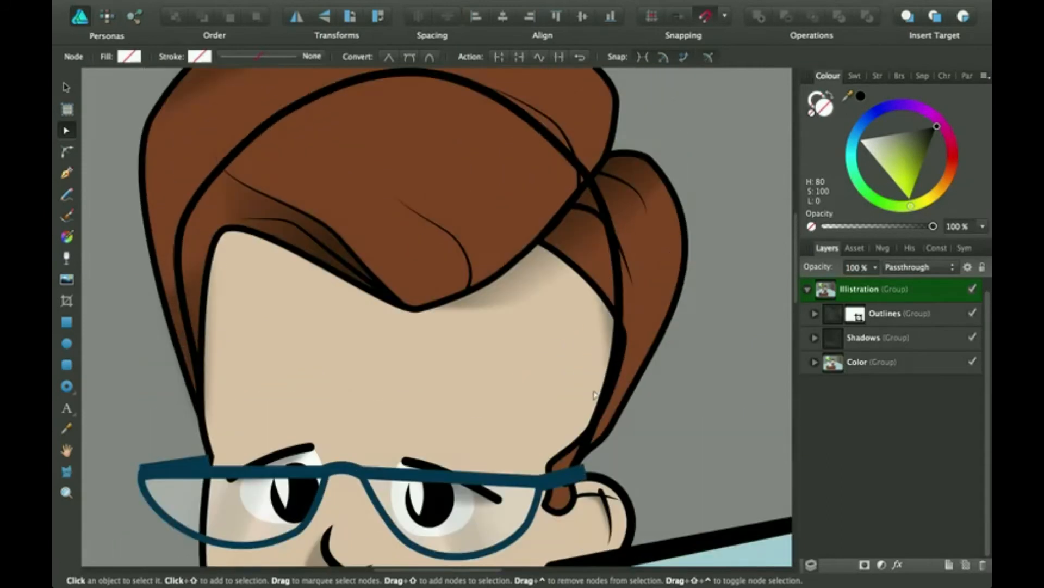
pyautogui.moveTo(577, 176)
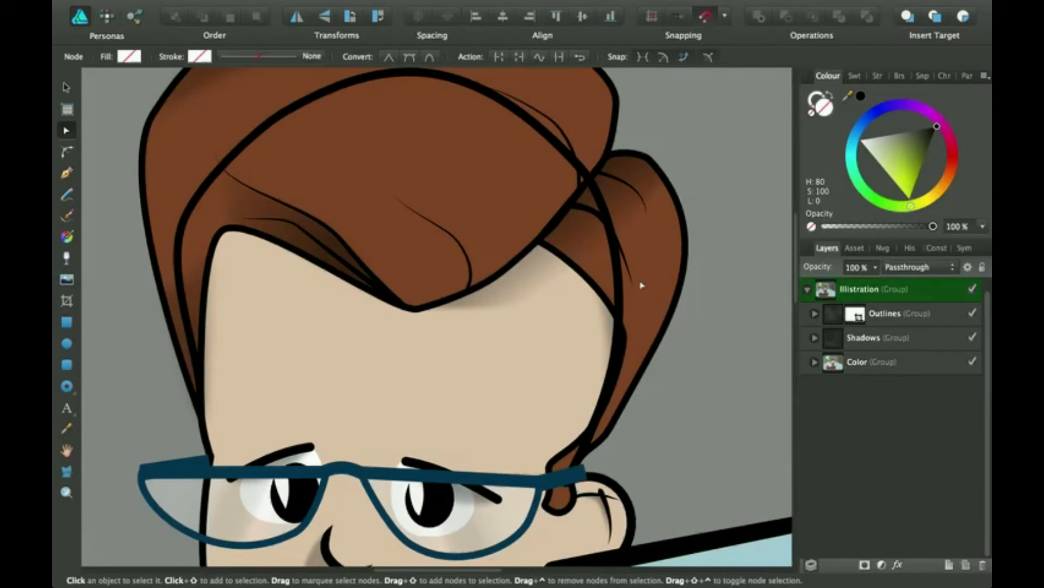
pyautogui.moveTo(872, 364)
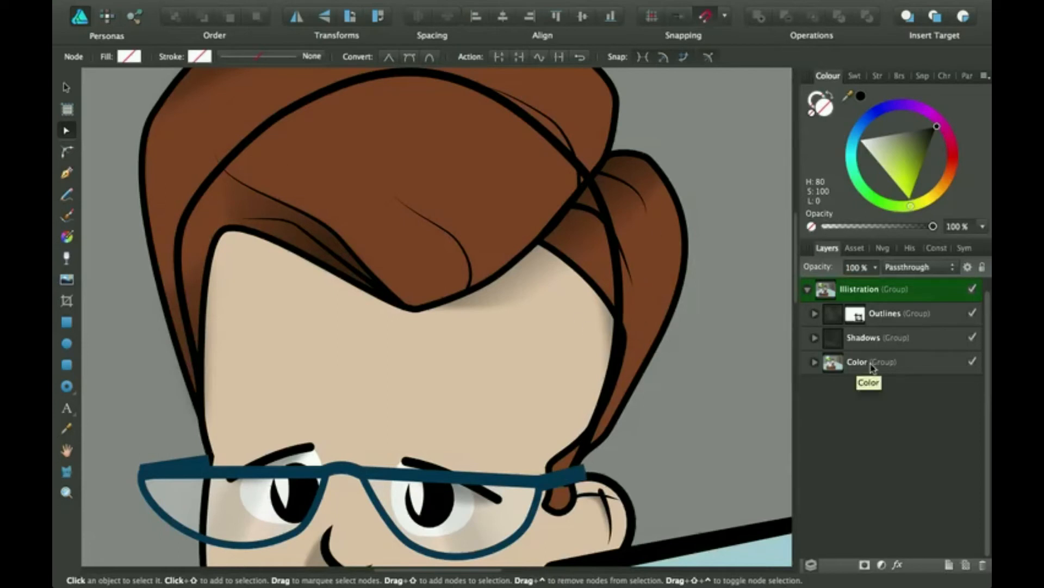
# Activate the Erase Brush in the Pixel Persona and make the Outlines group the active layer.
pyautogui.click(873, 362)
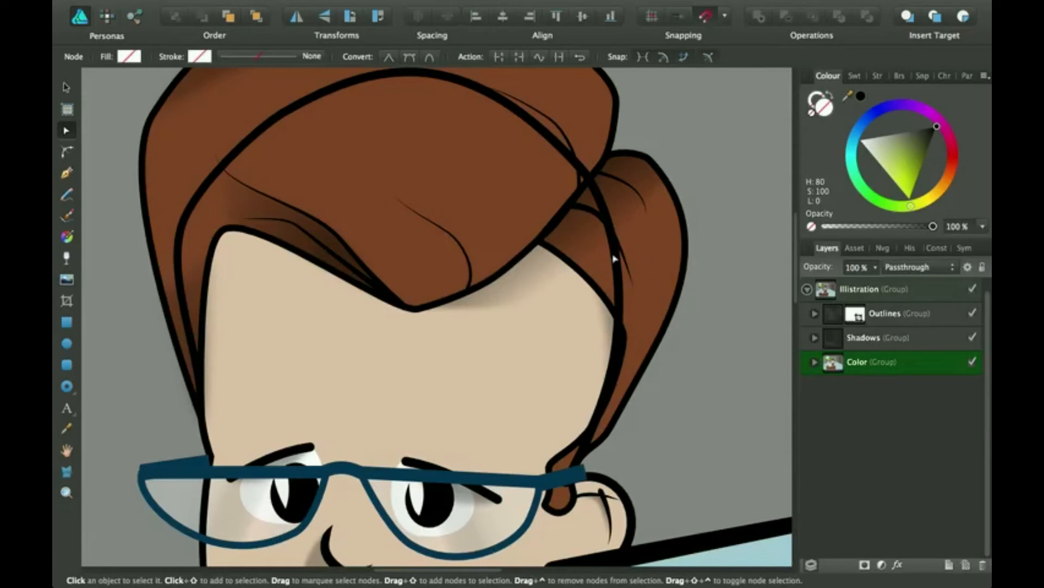
pyautogui.moveTo(481, 112)
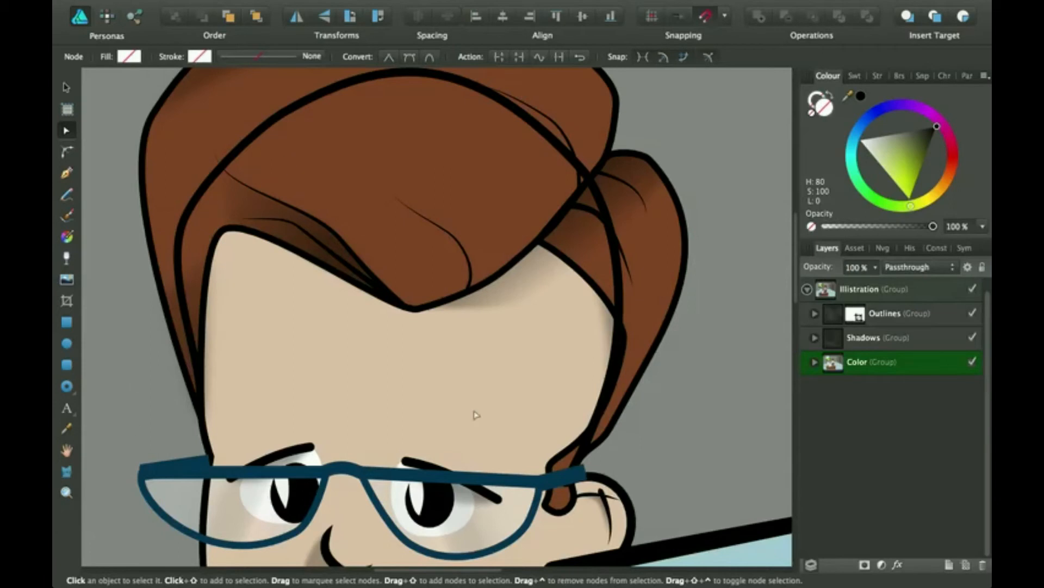
pyautogui.moveTo(771, 404)
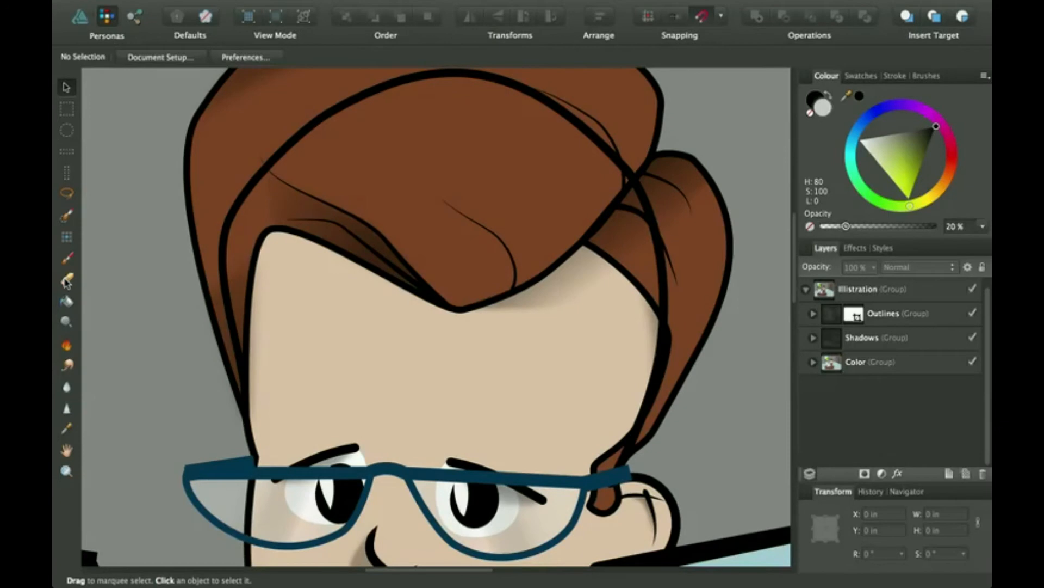
pyautogui.click(67, 280)
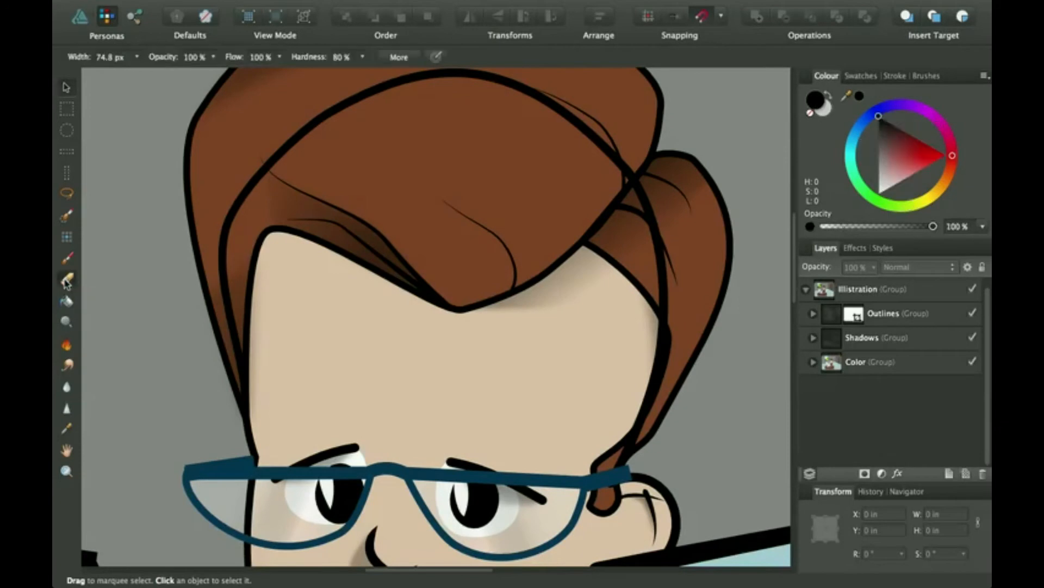
pyautogui.click(66, 279)
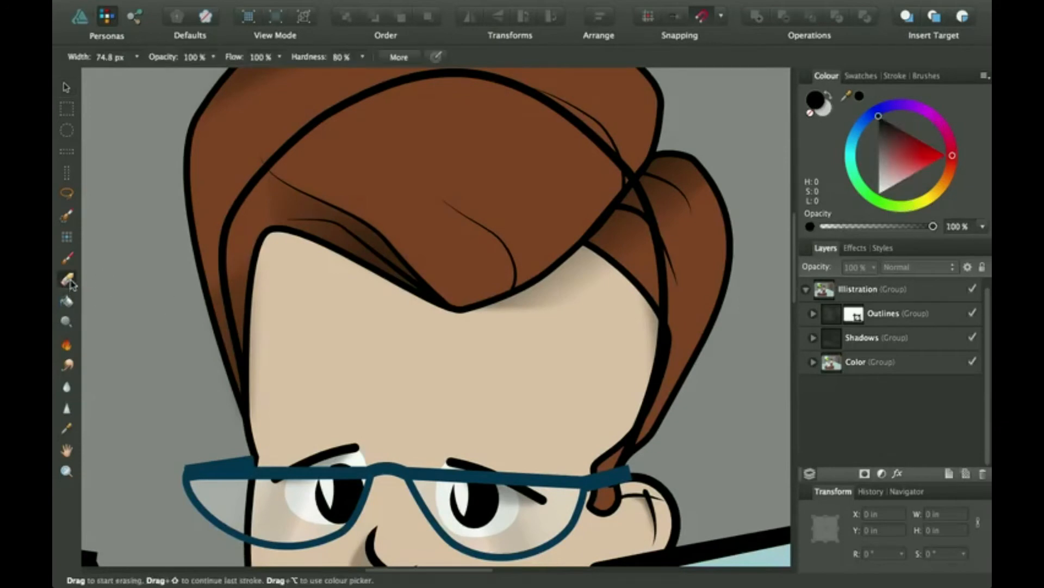
pyautogui.moveTo(67, 281)
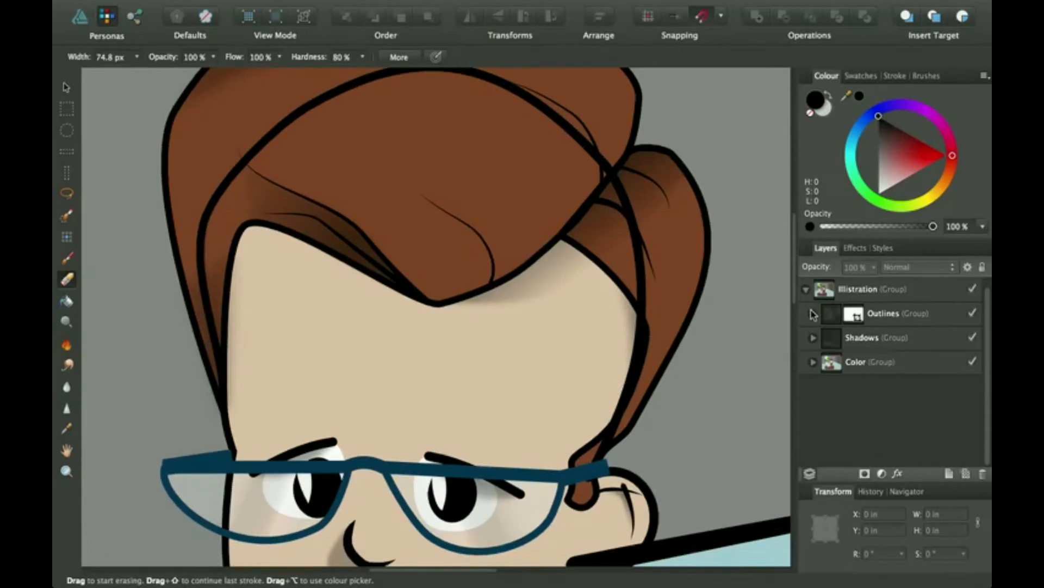
pyautogui.click(884, 313)
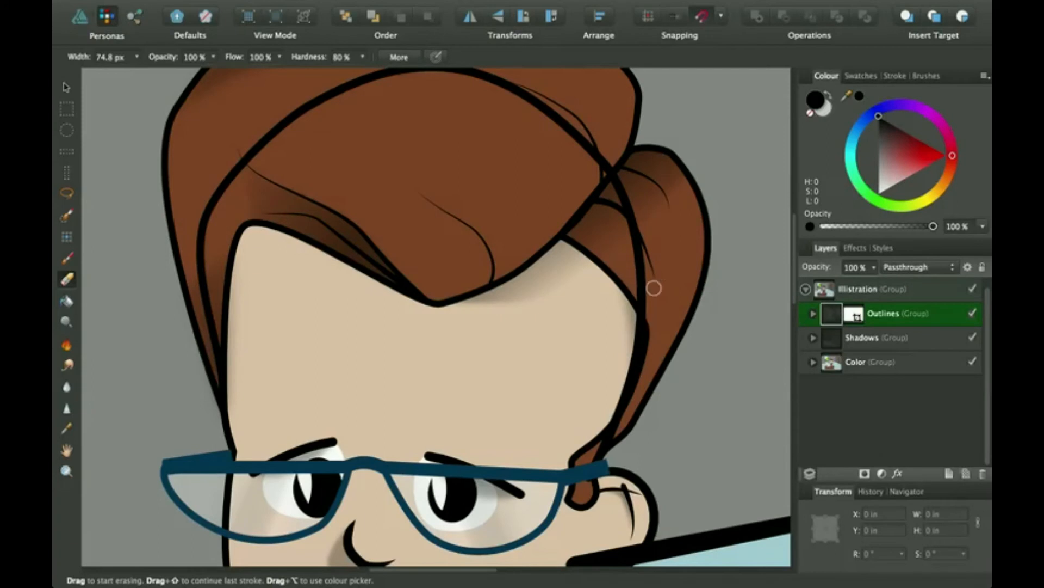
pyautogui.moveTo(832, 352)
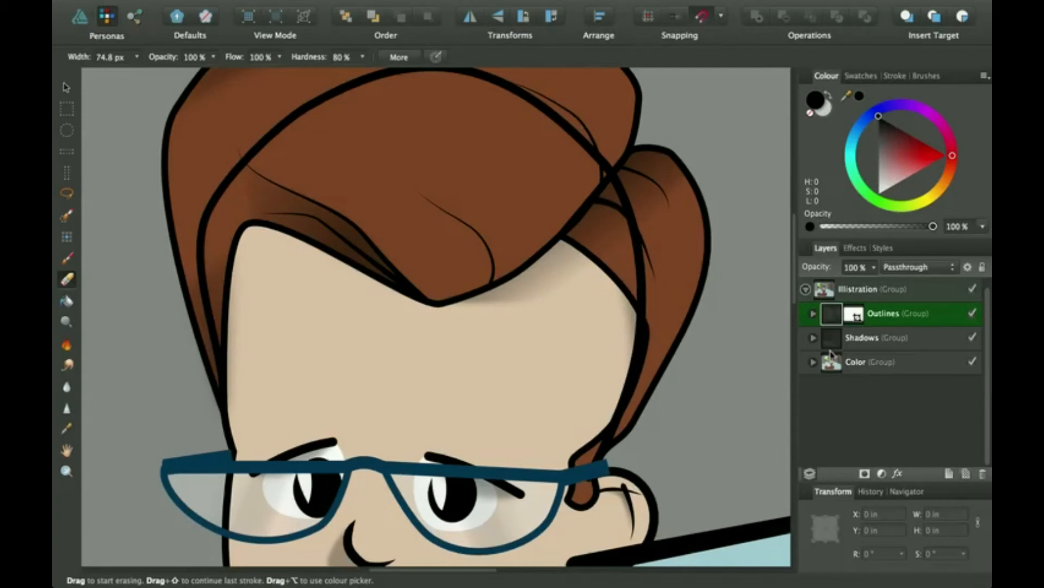
# Expand Outlines and Head shape and mohawk, then target the head outline Curve layer.
pyautogui.click(813, 313)
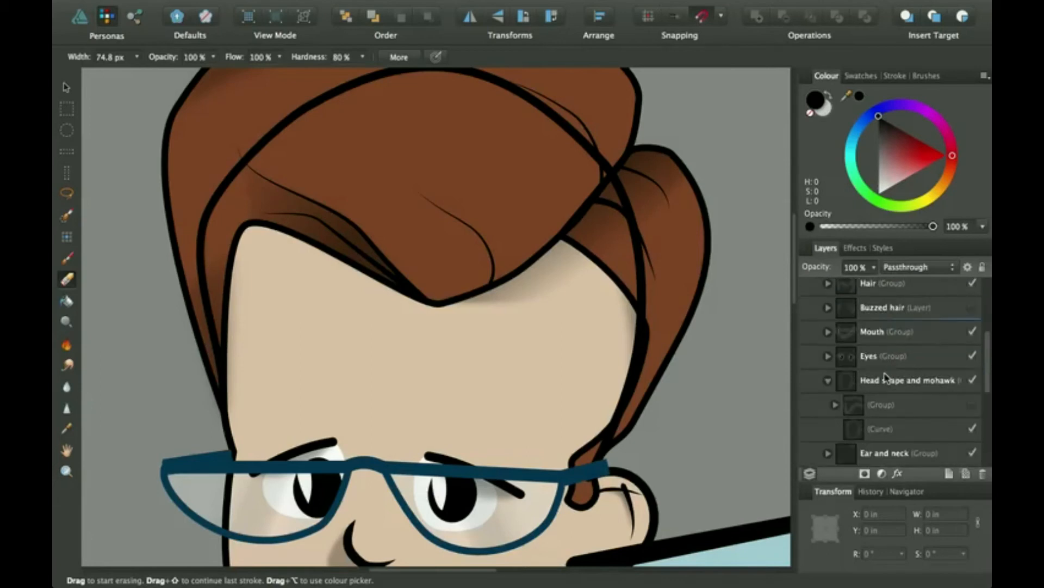
pyautogui.scroll(-3)
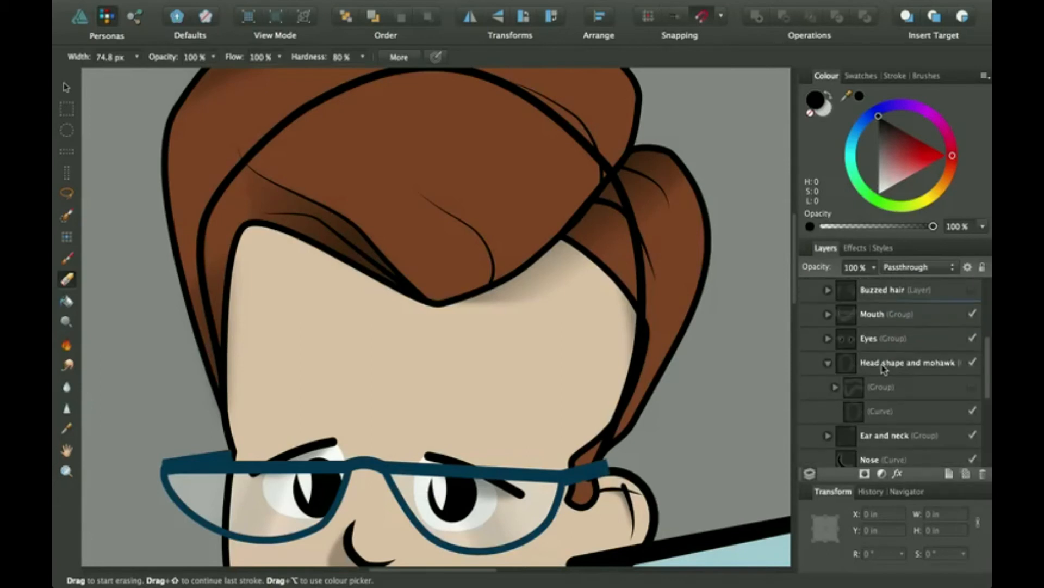
pyautogui.click(827, 362)
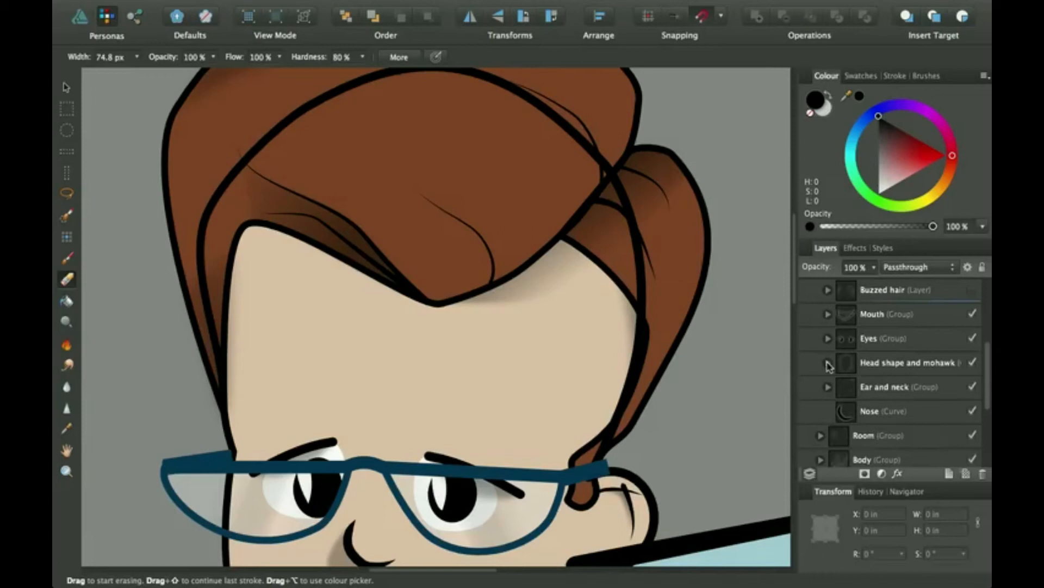
pyautogui.click(828, 363)
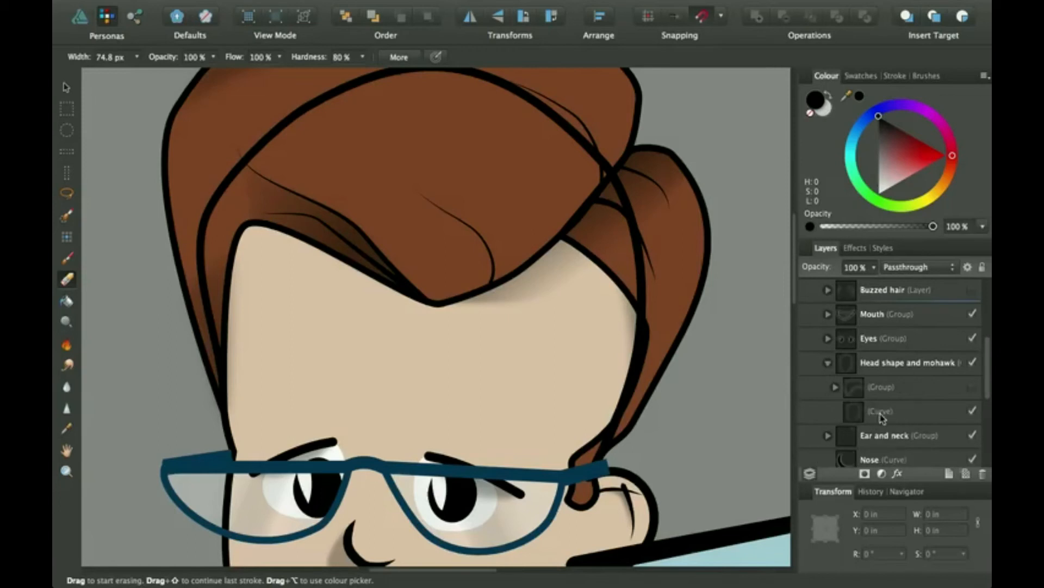
pyautogui.click(882, 411)
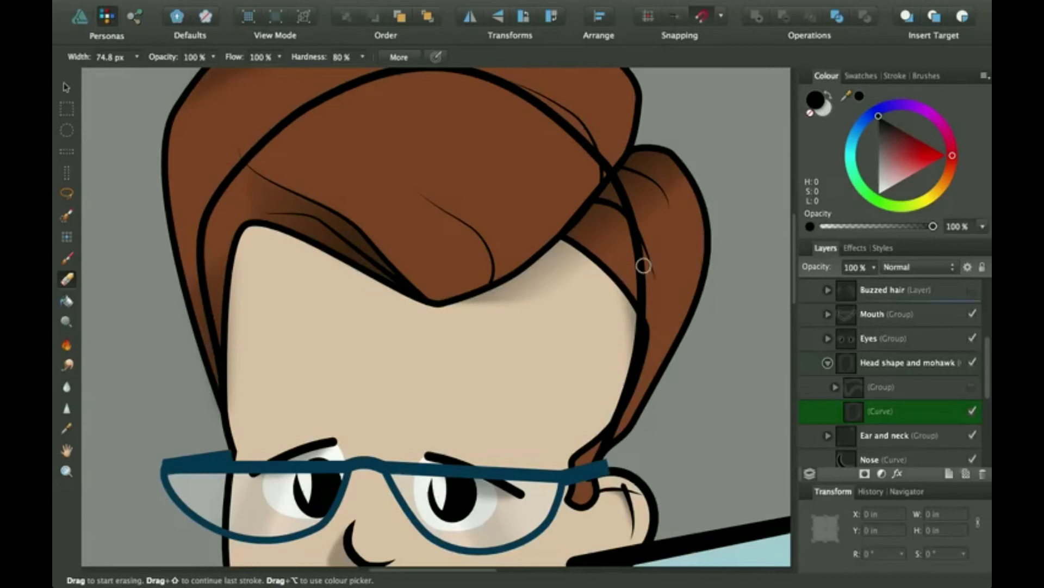
pyautogui.moveTo(643, 331)
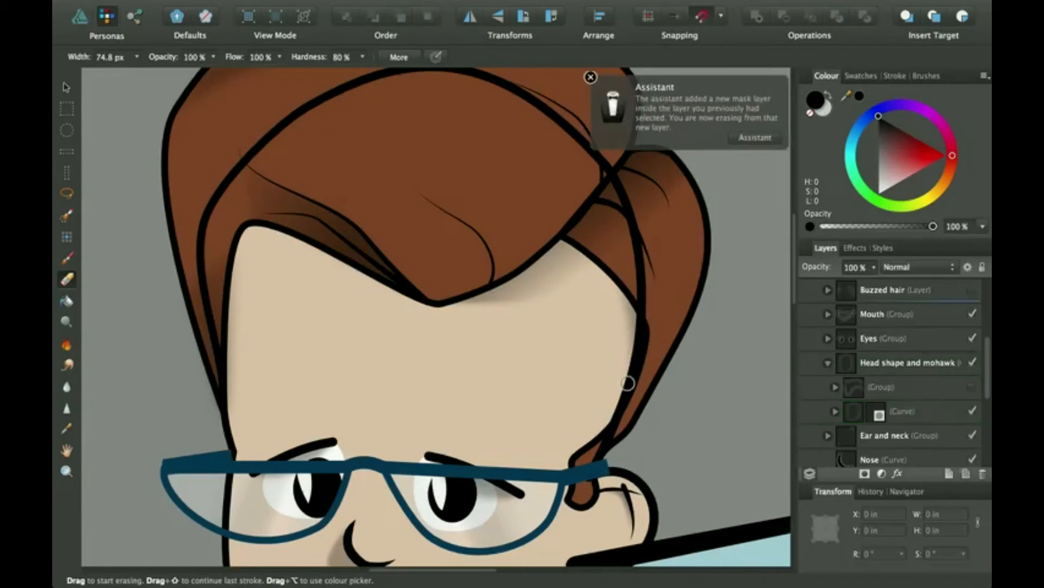
# Erase the stray outline crossing the right of the hair and across its top, adding the curve's mask.
pyautogui.moveTo(628, 383); pyautogui.dragTo(605, 435)
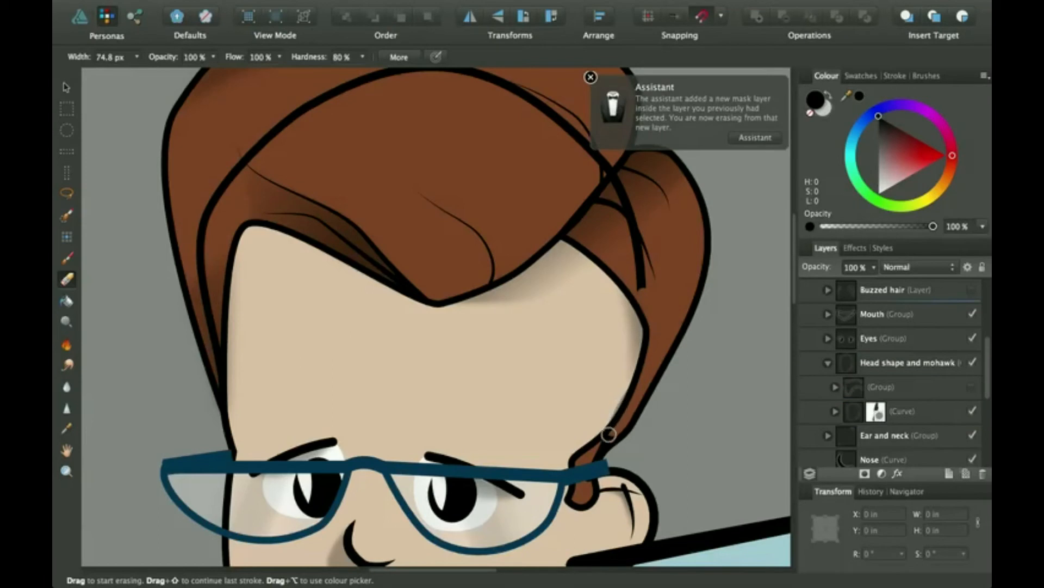
pyautogui.click(589, 77)
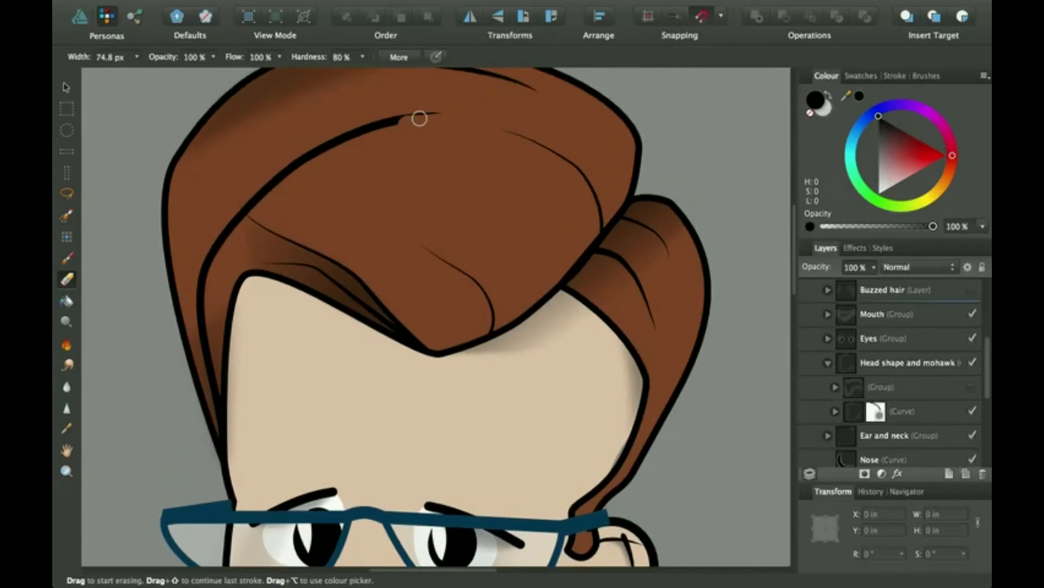
pyautogui.moveTo(420, 119); pyautogui.dragTo(433, 122)
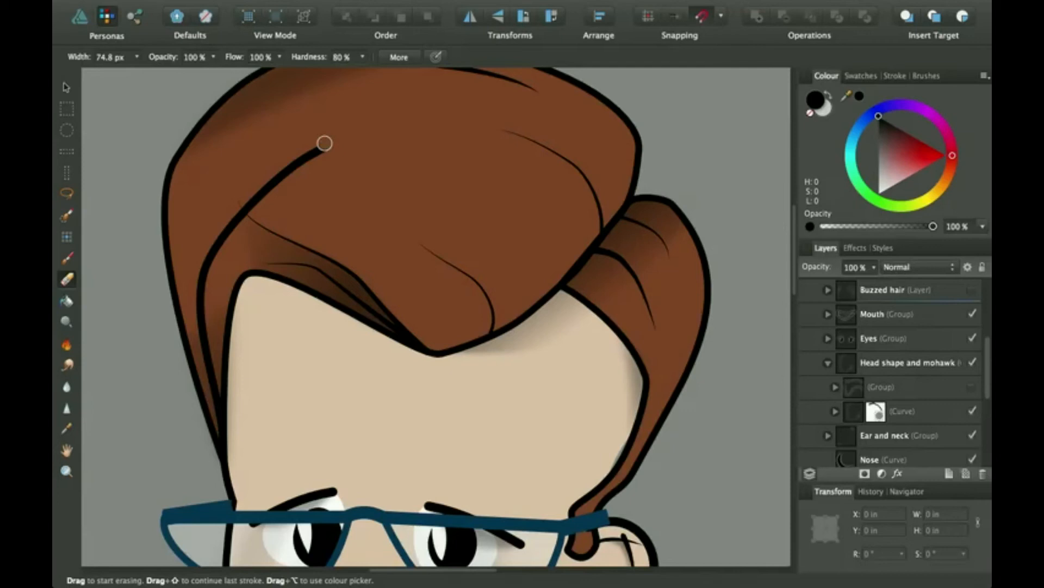
pyautogui.moveTo(293, 171)
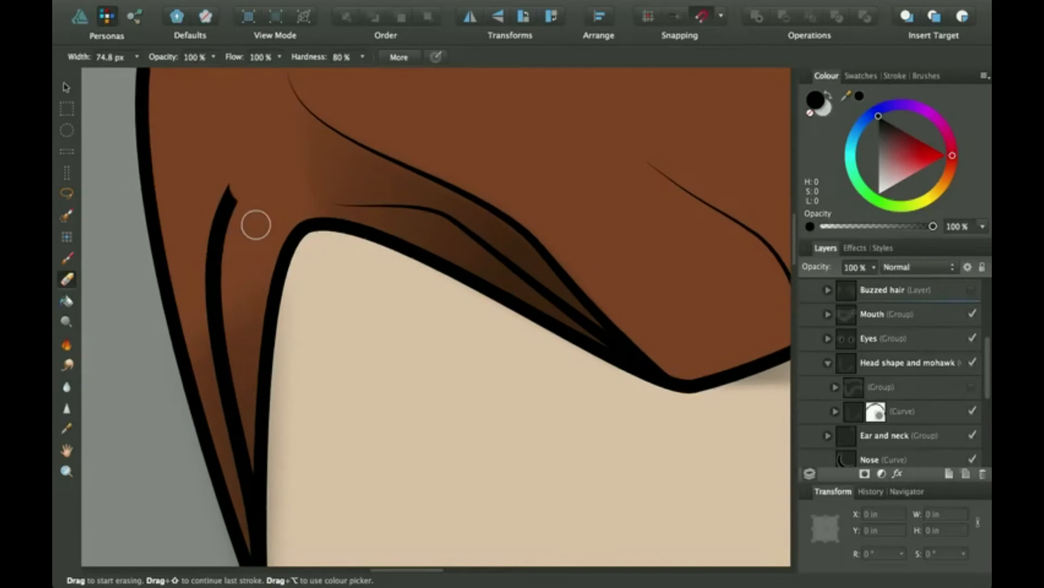
# Erase the stray black line running down inside the hair on the left side.
pyautogui.moveTo(255, 224); pyautogui.dragTo(230, 193)
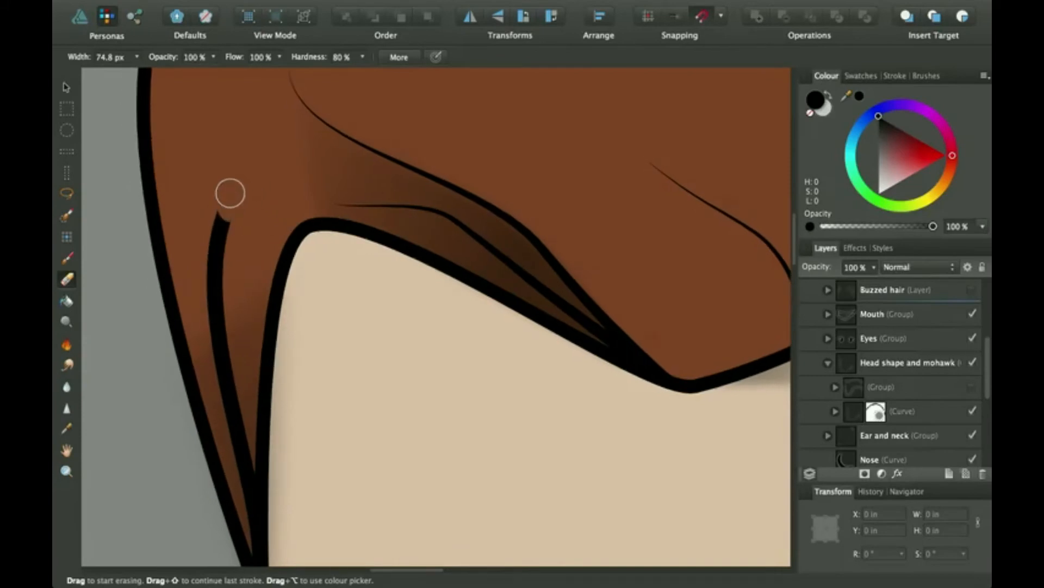
pyautogui.moveTo(229, 194); pyautogui.dragTo(221, 277)
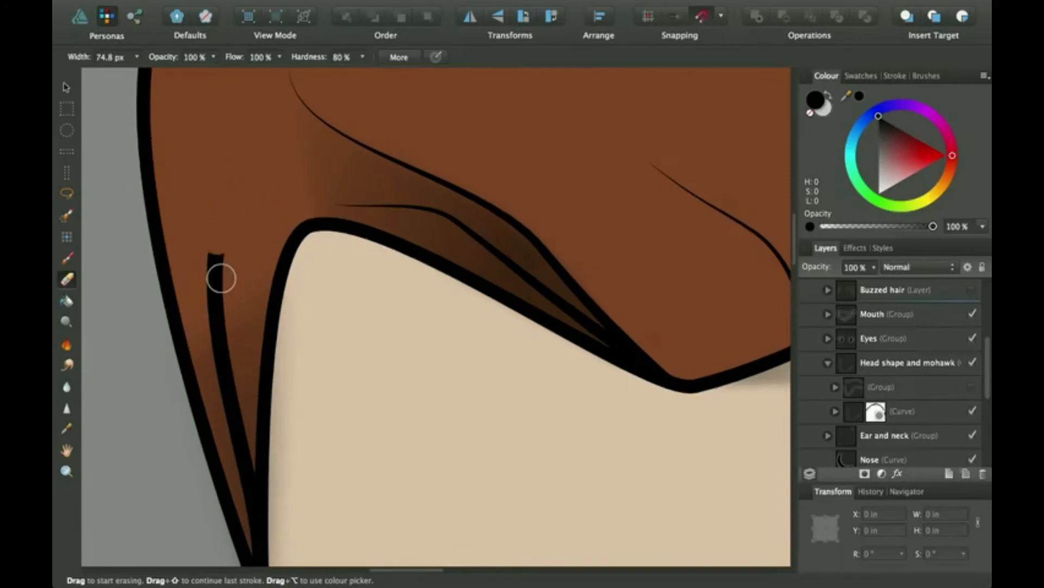
pyautogui.moveTo(220, 267); pyautogui.dragTo(217, 355)
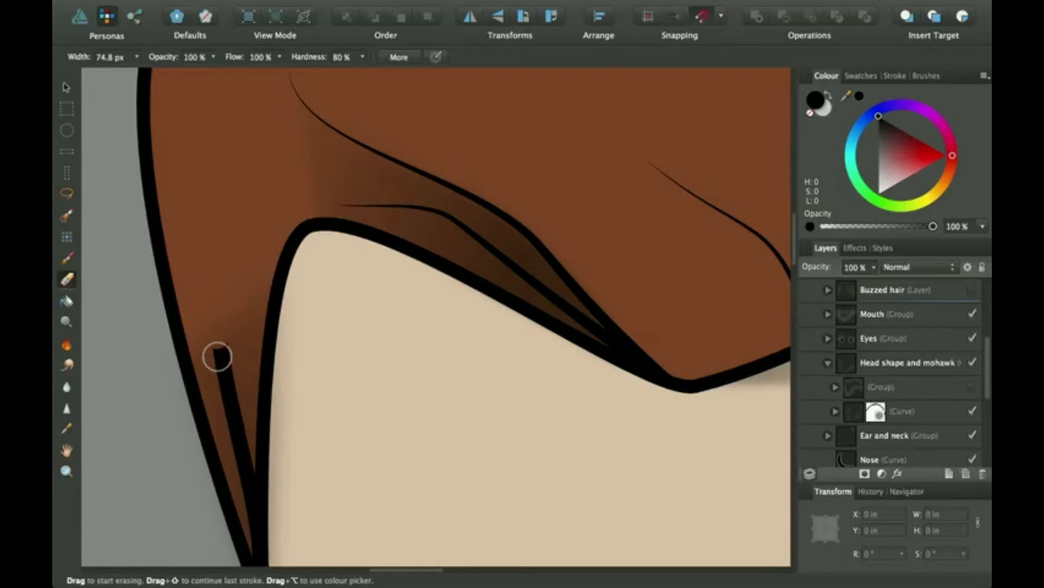
pyautogui.moveTo(217, 357); pyautogui.dragTo(235, 432)
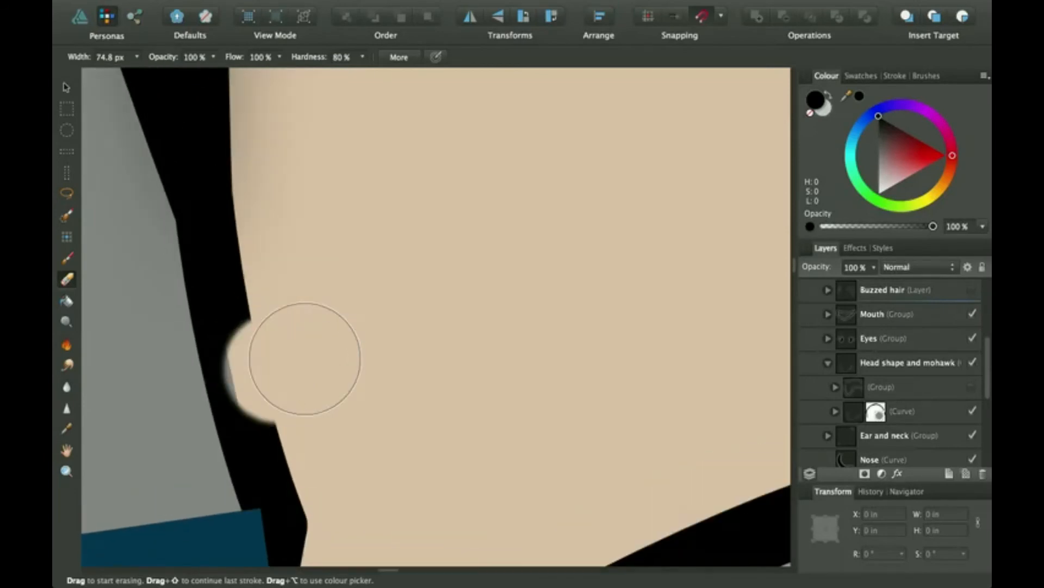
# Erase the head outline where it overlaps the skin at the edge of the face.
pyautogui.moveTo(300, 360); pyautogui.dragTo(300, 360)
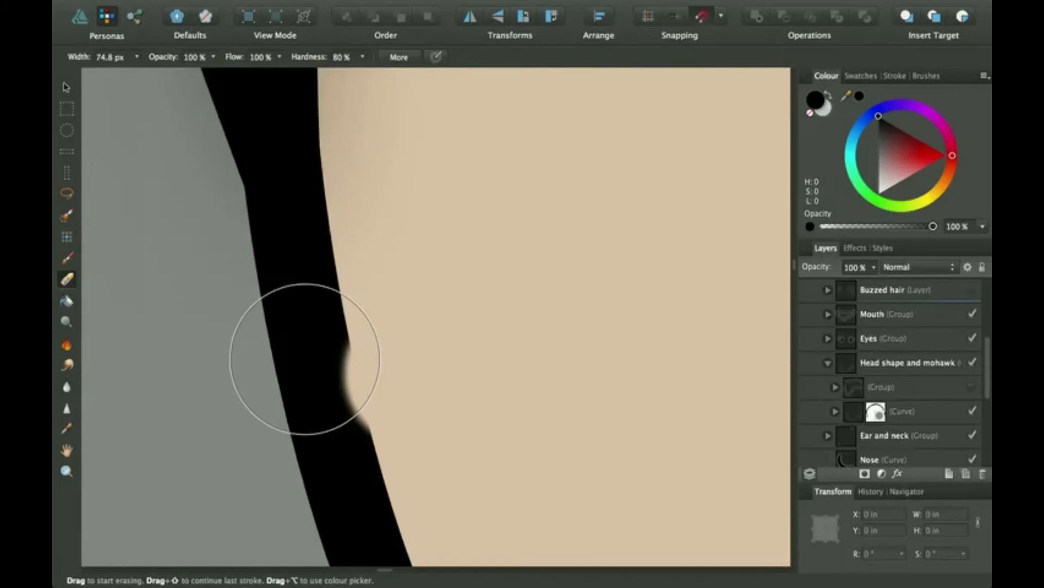
pyautogui.moveTo(307, 360); pyautogui.dragTo(300, 353)
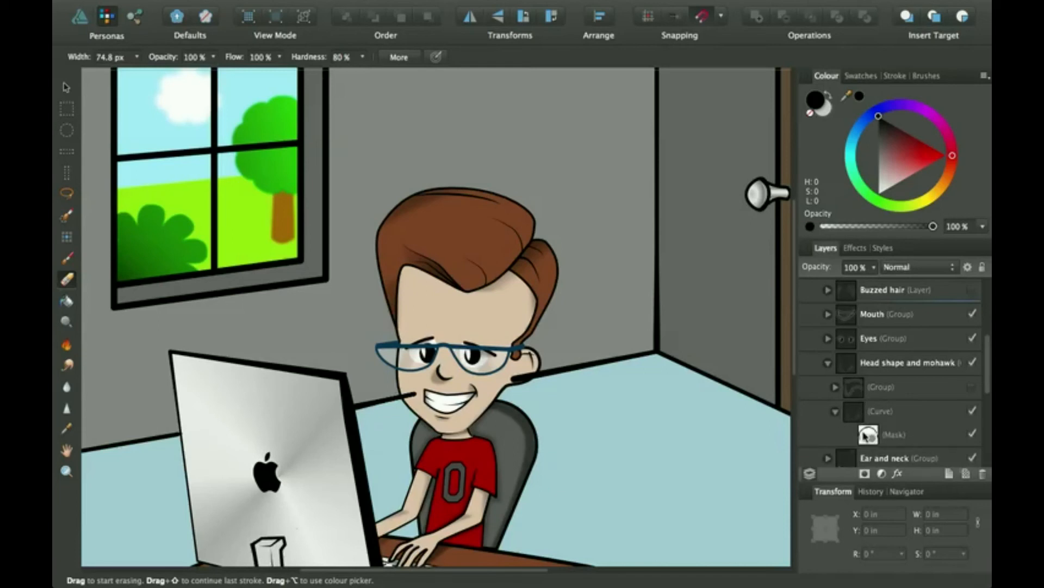
# Collapse the head curve's mask entry and select the lowest Curve in the Ear and neck group.
pyautogui.click(895, 434)
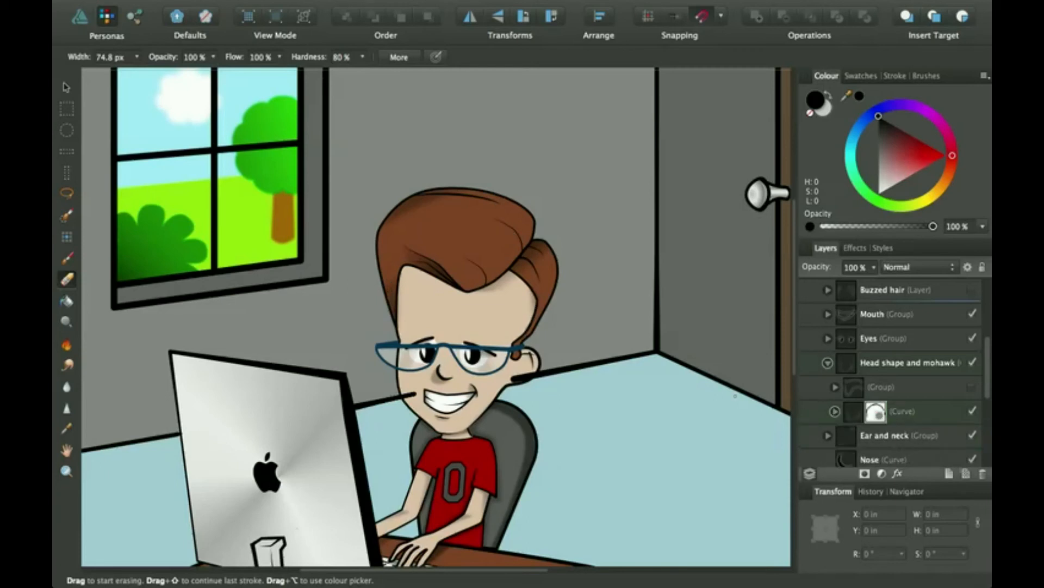
pyautogui.moveTo(855, 422)
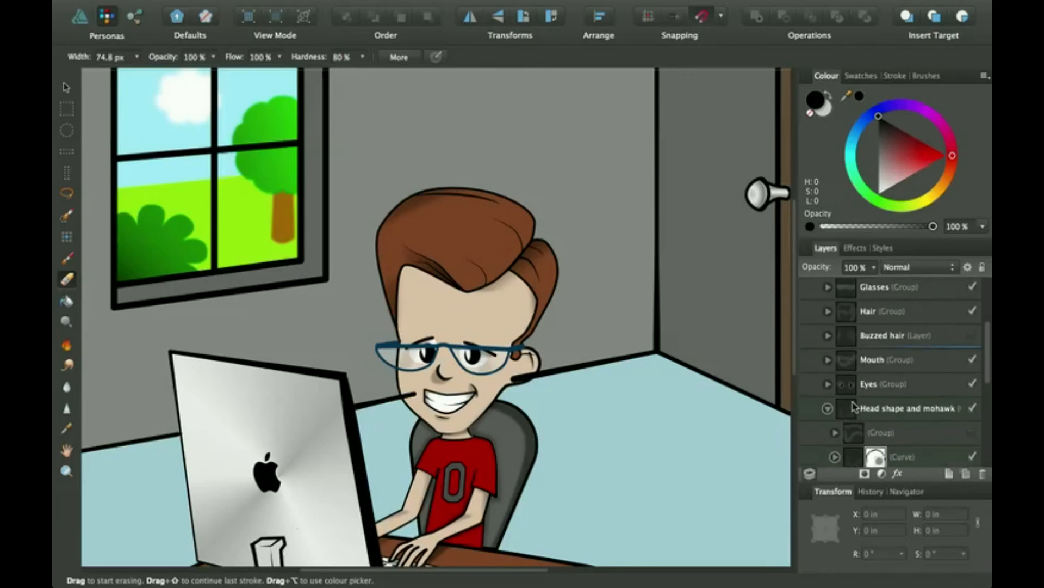
pyautogui.scroll(-3)
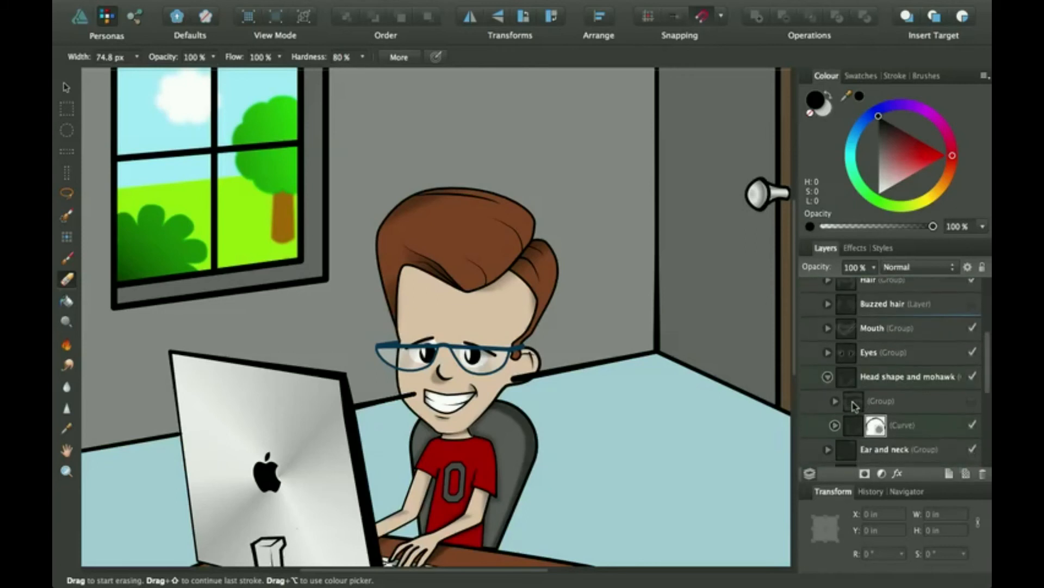
pyautogui.scroll(-3)
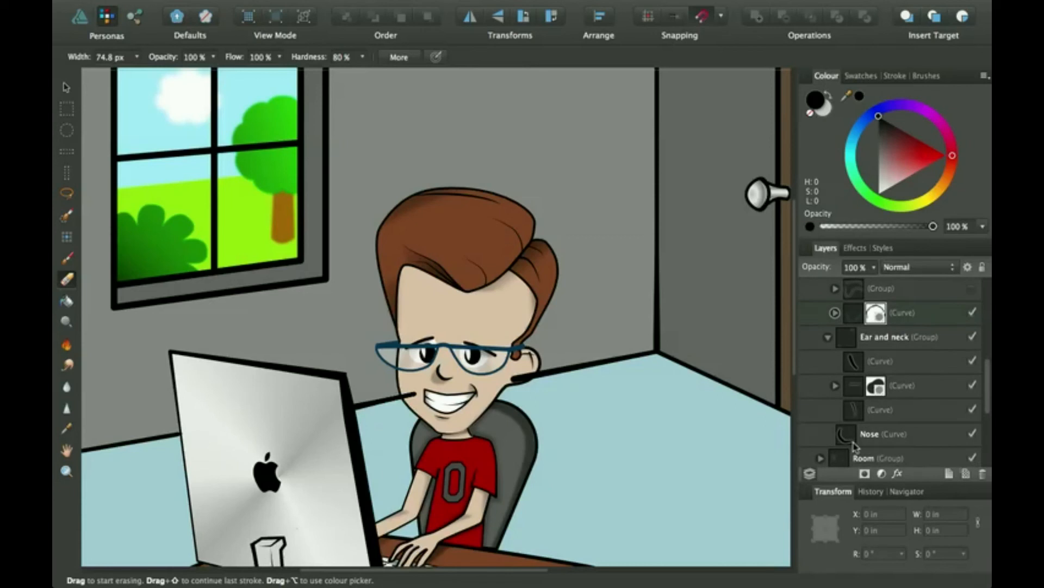
pyautogui.moveTo(856, 422)
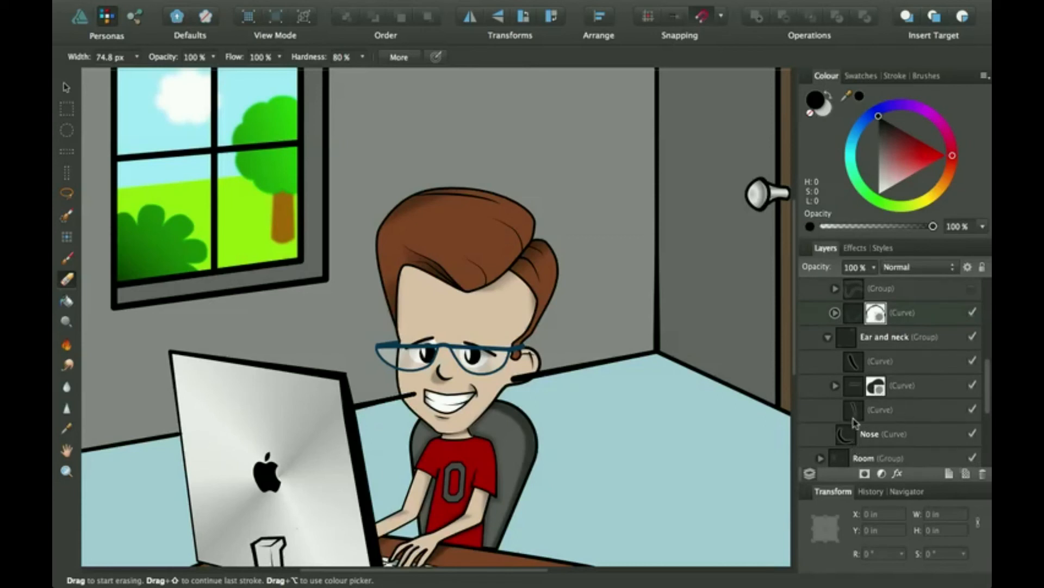
pyautogui.click(885, 409)
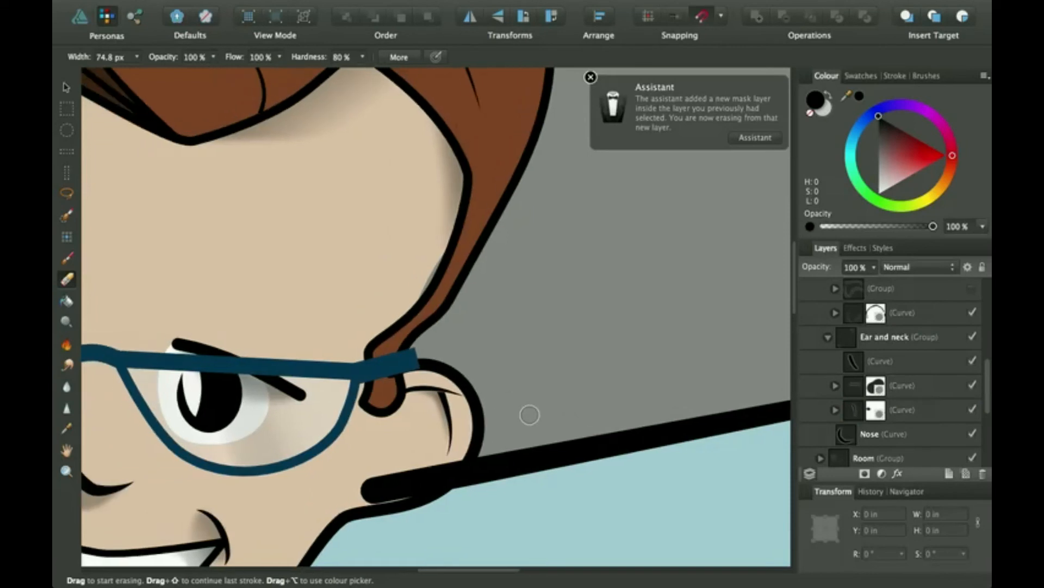
# Start erasing near the ear so the selected Ear and neck curve gets its own mask.
pyautogui.click(589, 77)
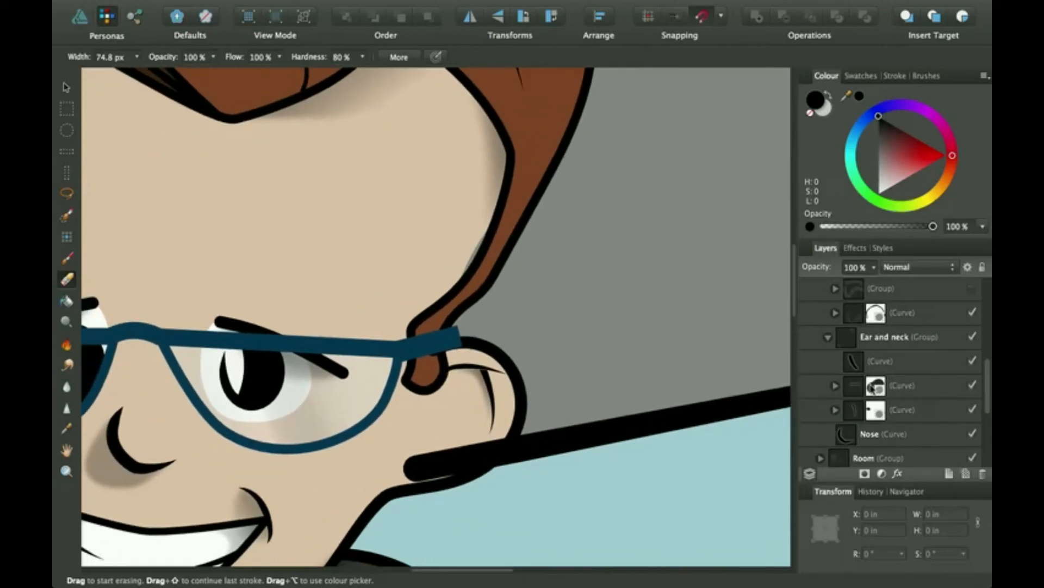
pyautogui.scroll(-3)
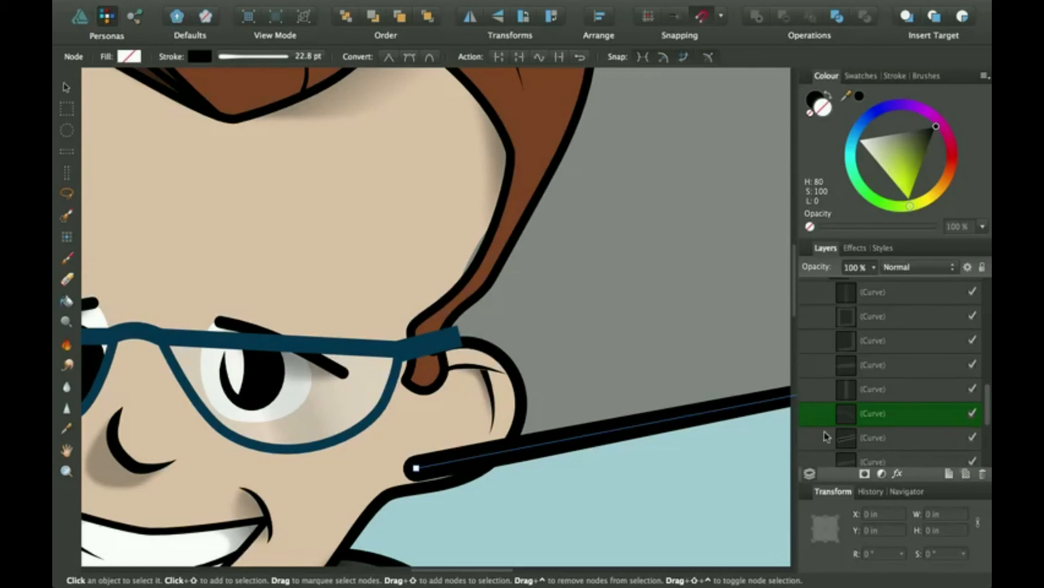
pyautogui.moveTo(67, 231)
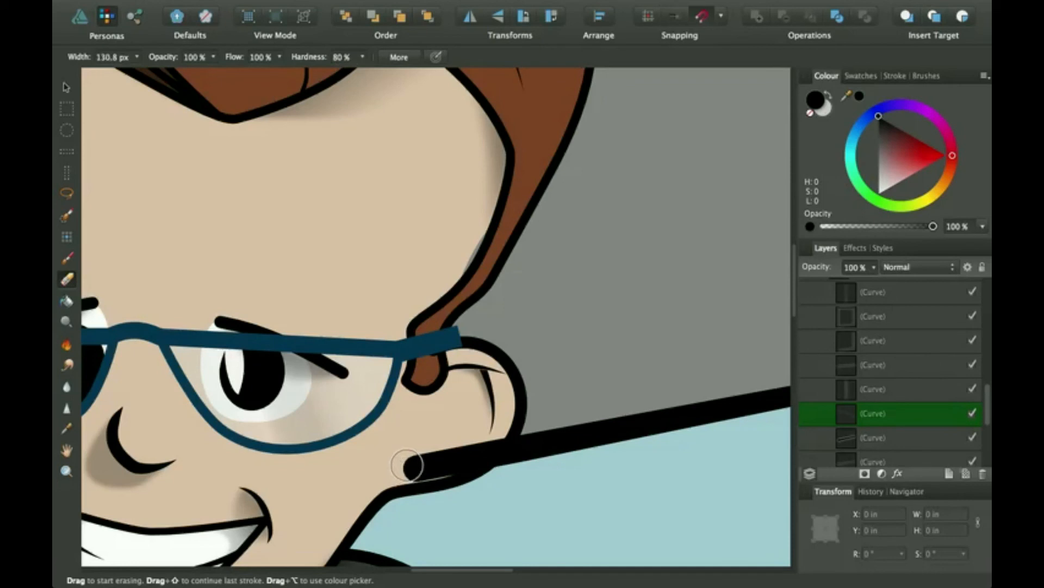
# Erase the desk edge line where it crosses the cheek below the ear.
pyautogui.moveTo(410, 463); pyautogui.dragTo(490, 446)
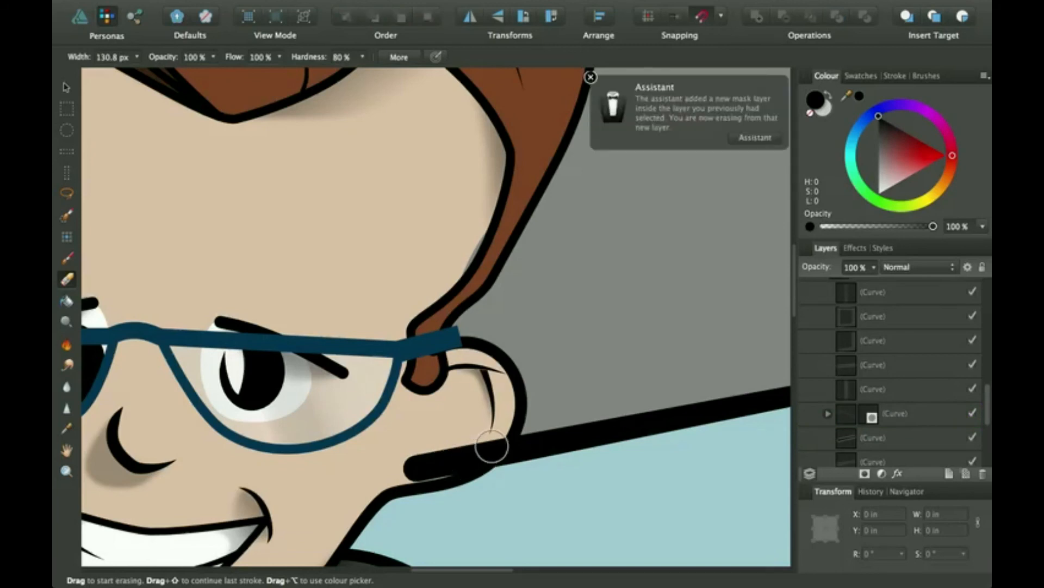
pyautogui.moveTo(493, 446); pyautogui.dragTo(480, 452)
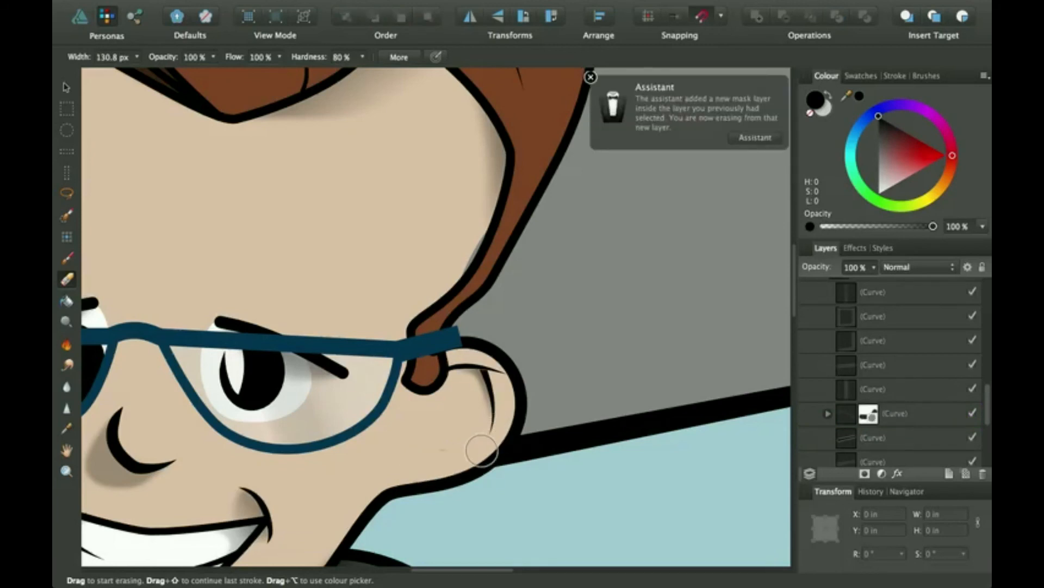
pyautogui.click(592, 76)
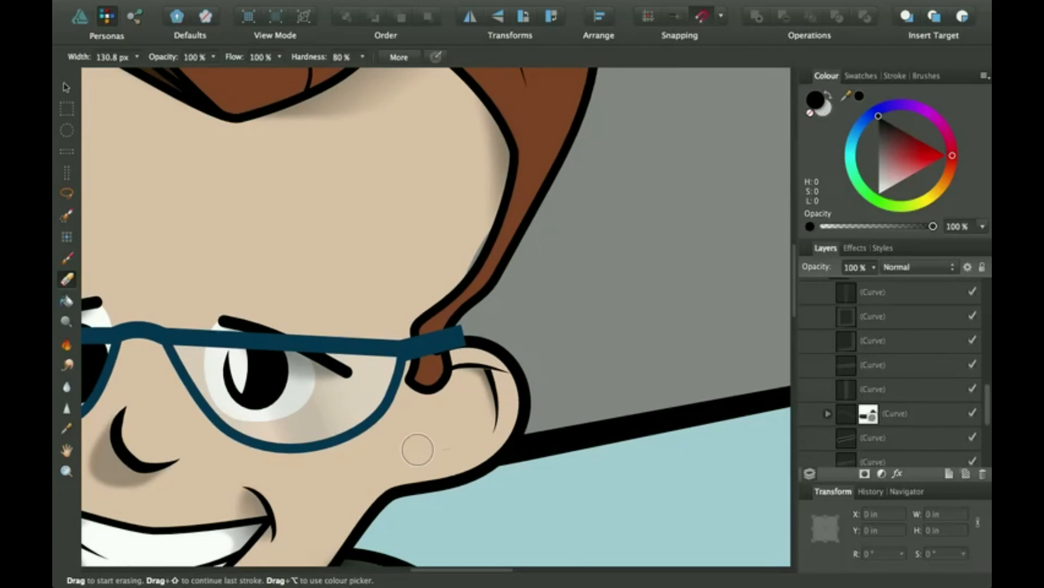
pyautogui.moveTo(489, 471)
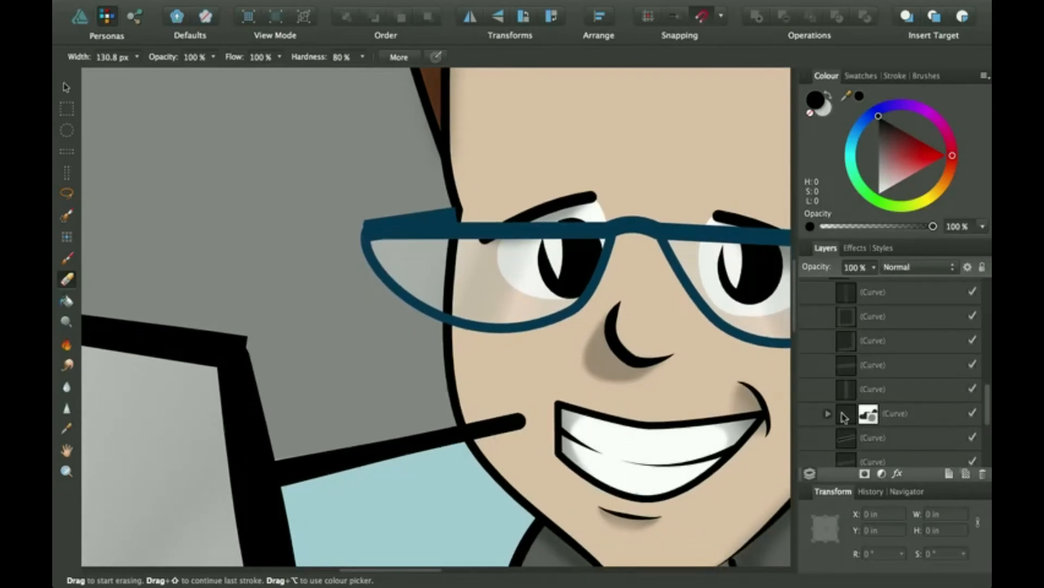
# Select the other desk line's curve and erase its tip poking into the opposite cheek.
pyautogui.click(890, 437)
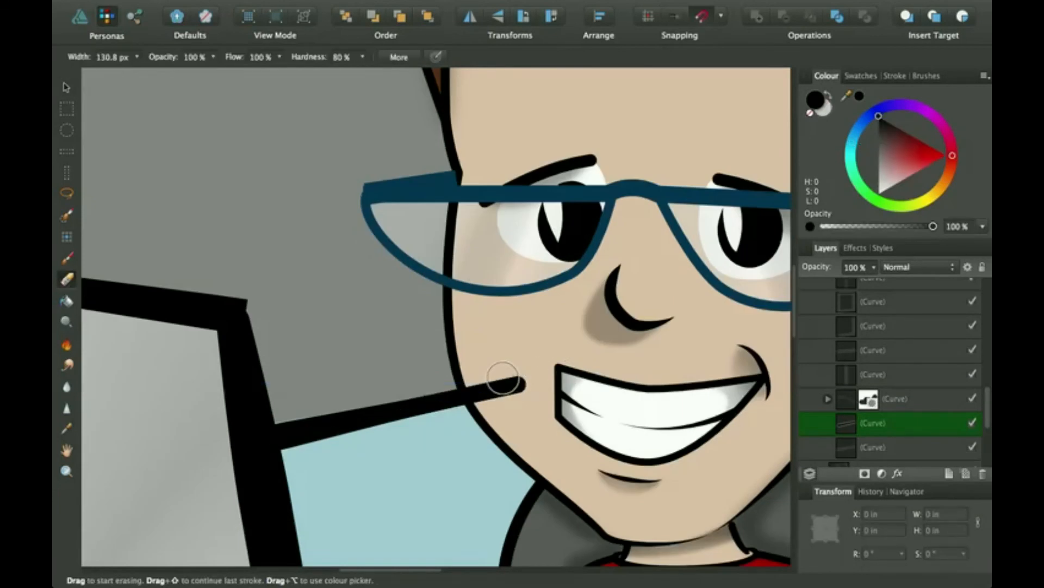
pyautogui.moveTo(506, 380); pyautogui.dragTo(480, 390)
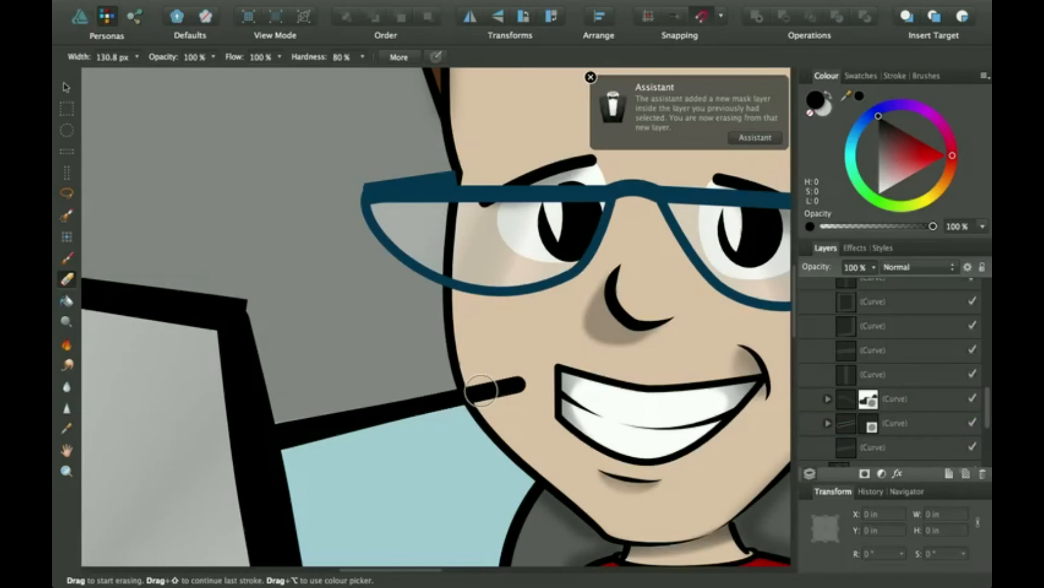
pyautogui.moveTo(487, 389); pyautogui.dragTo(470, 383)
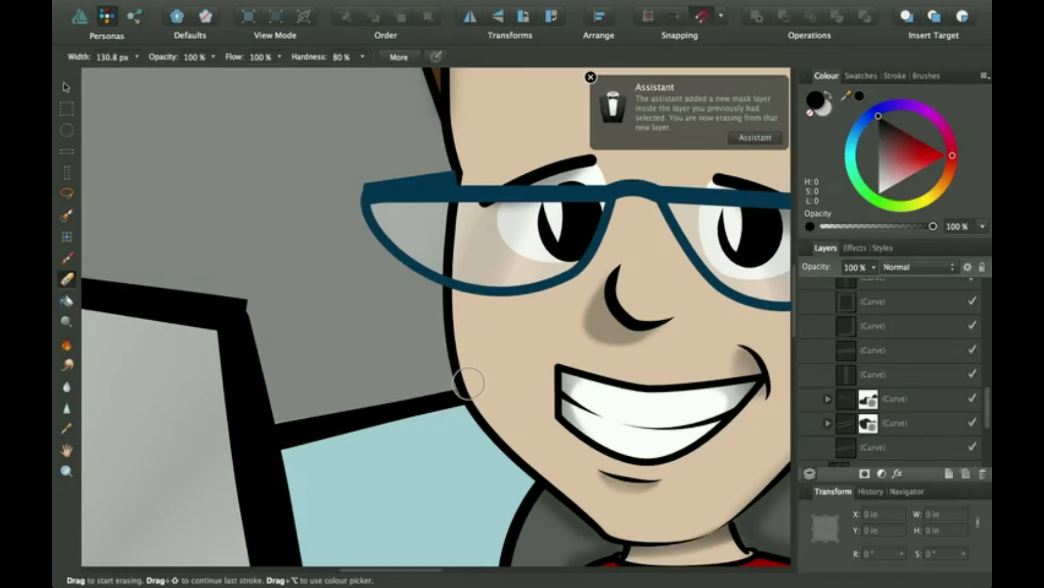